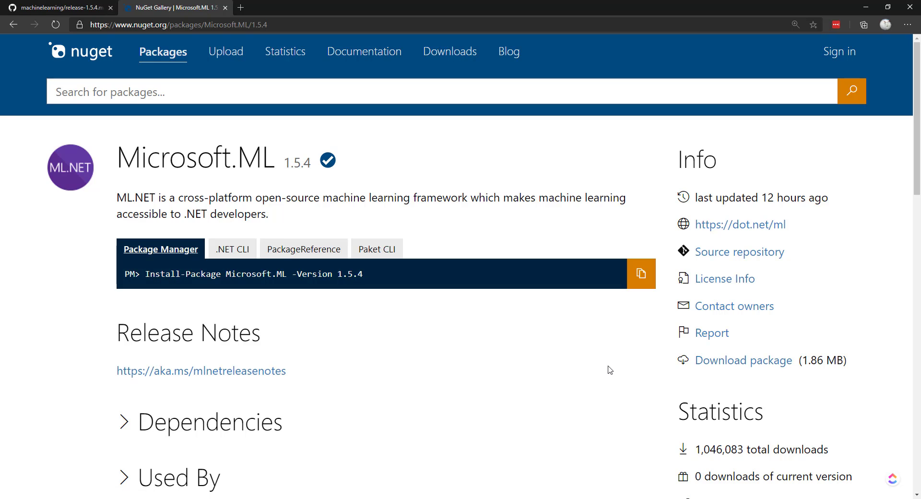
{"action": "mouse_move", "coordinate": [546, 341]}
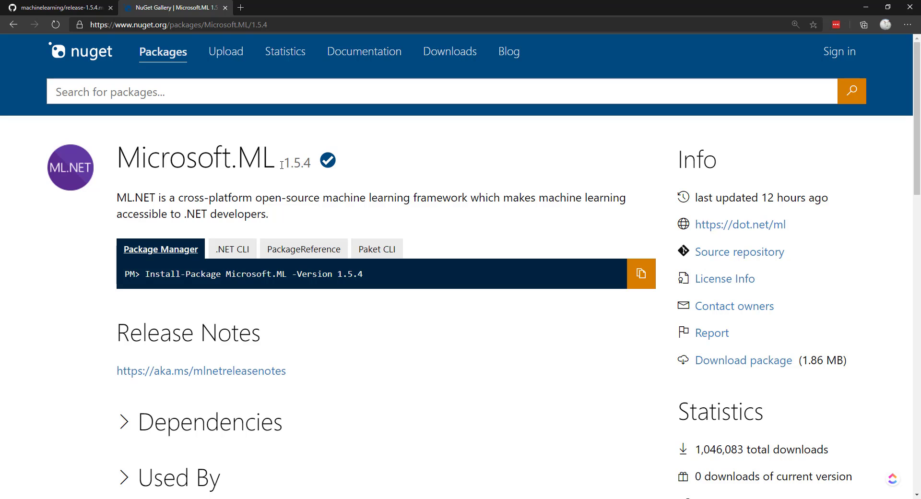
Step: Scroll to the Microsoft.ML Version History showing 1.5.4 updated 12 hours ago
{"action": "scroll", "scroll_direction": "down", "scroll_amount": 3}
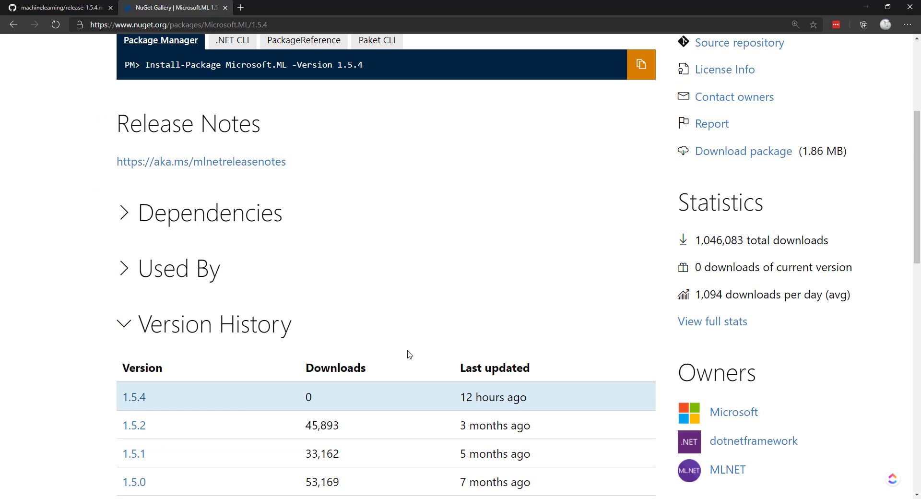
{"action": "scroll", "scroll_direction": "down", "scroll_amount": 3}
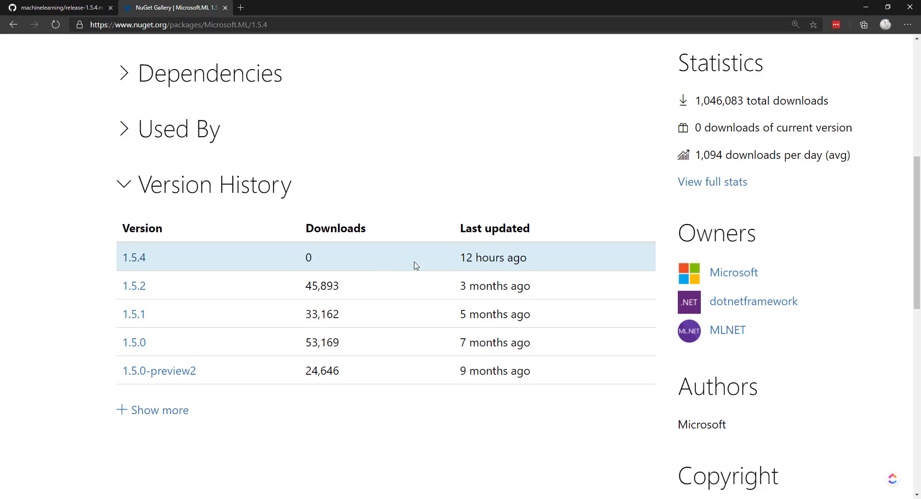
{"action": "mouse_move", "coordinate": [88, 4]}
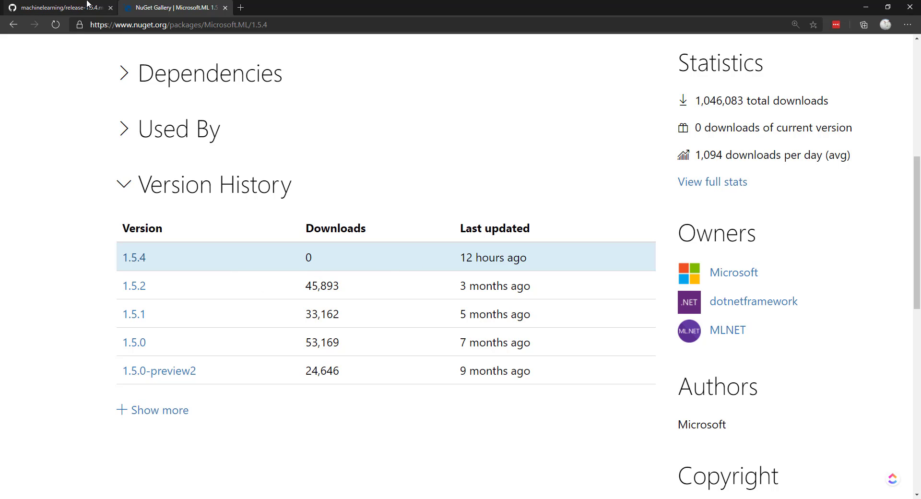
Step: Switch to release-1.5.4.md and highlight the New Features entry on exporting models to Onnx
{"action": "left_click", "coordinate": [56, 6]}
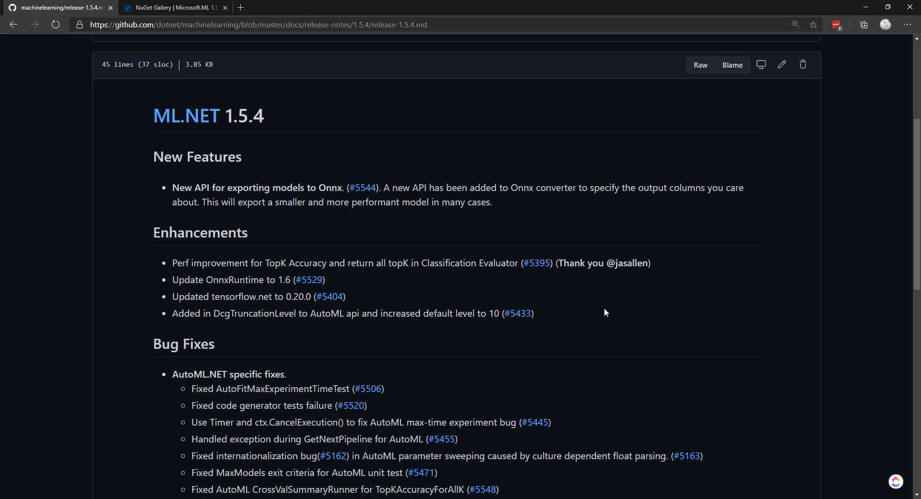
{"action": "mouse_move", "coordinate": [584, 312]}
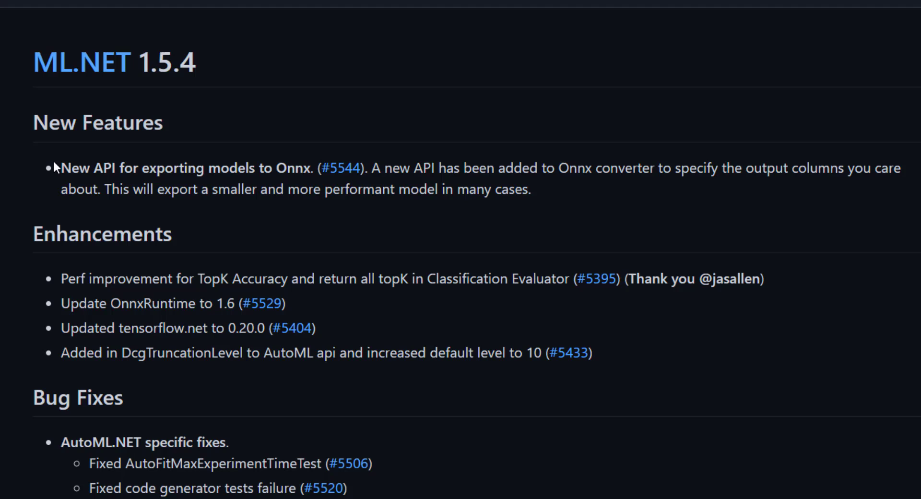
{"action": "left_click_drag", "start_coordinate": [61, 167], "coordinate": [263, 168]}
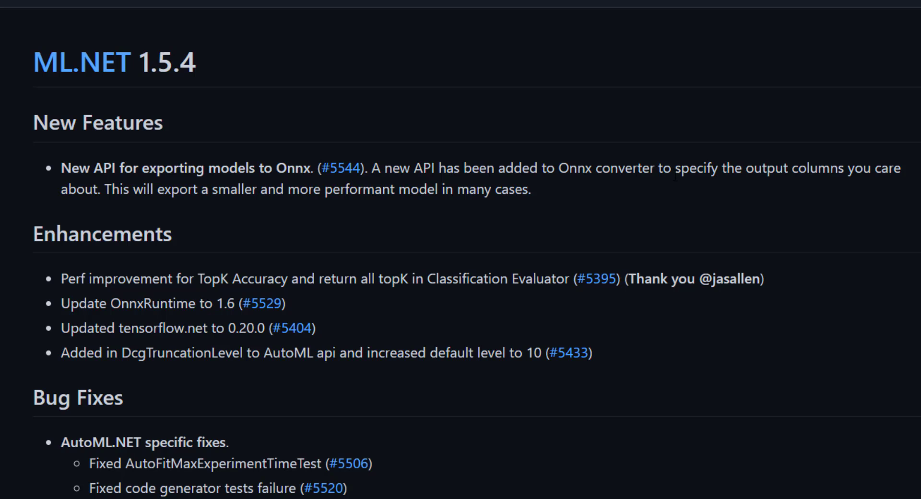
{"action": "mouse_move", "coordinate": [796, 233]}
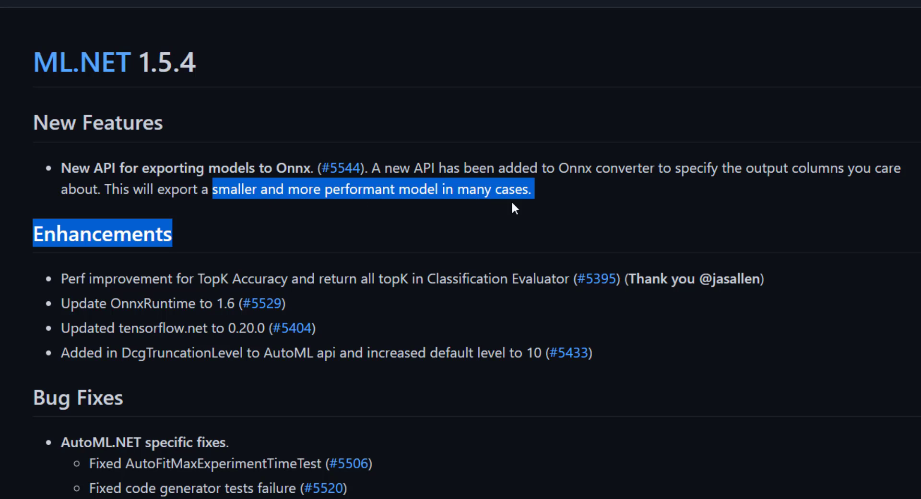
{"action": "left_click", "coordinate": [512, 208]}
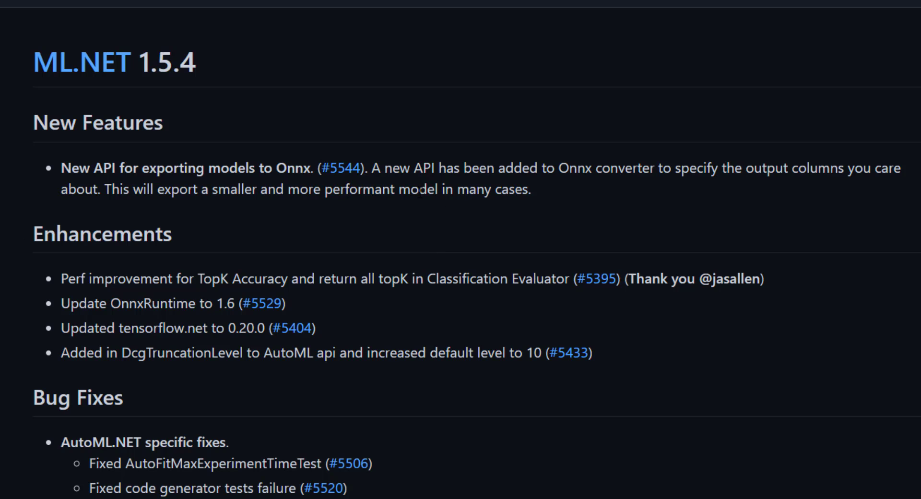
{"action": "scroll", "scroll_direction": "down", "scroll_amount": 3}
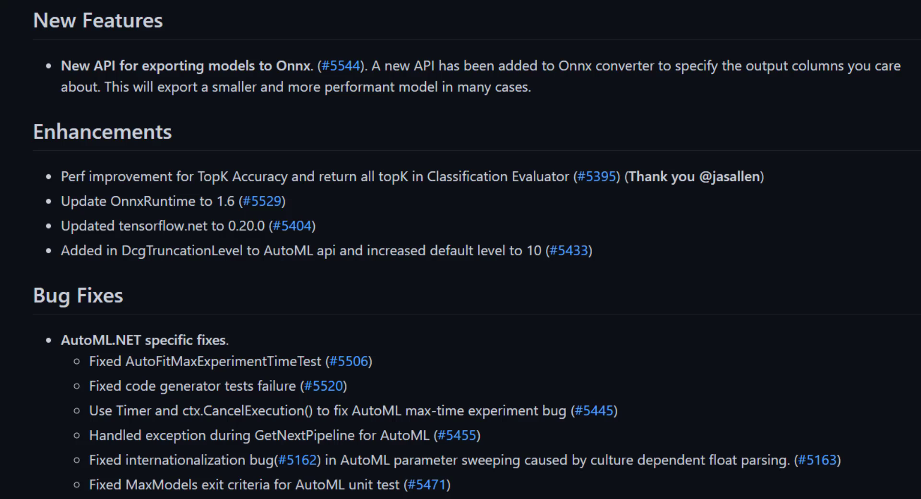
{"action": "mouse_move", "coordinate": [491, 339]}
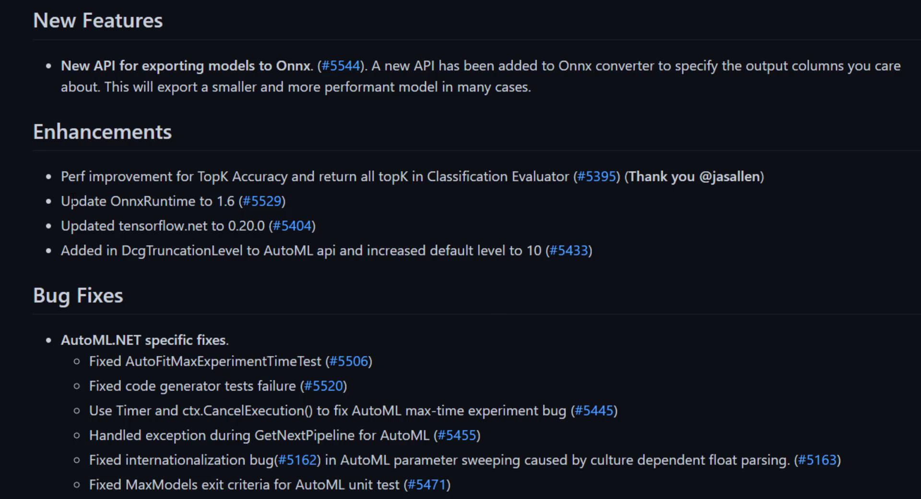
Step: Read the Enhancements, highlighting tensorflow.net 0.20.0 and the DcgTruncationLevel change
{"action": "left_click_drag", "start_coordinate": [112, 201], "coordinate": [229, 201]}
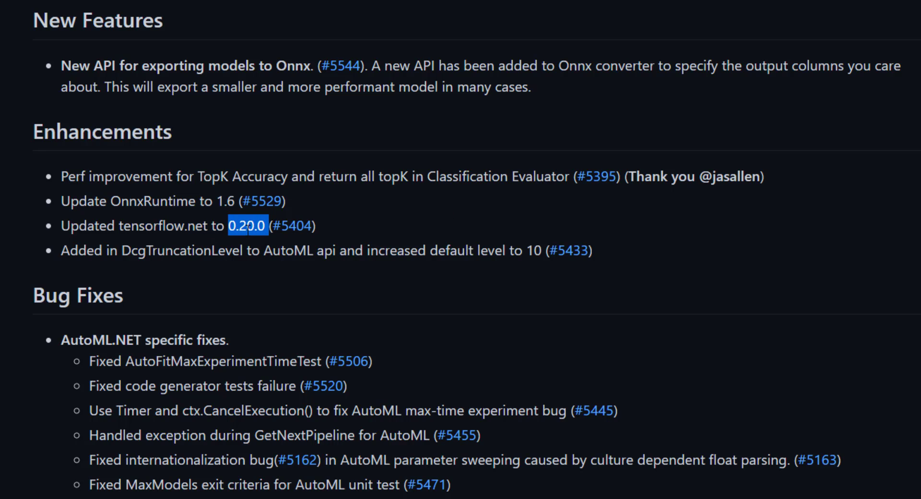
{"action": "double_click", "coordinate": [150, 225]}
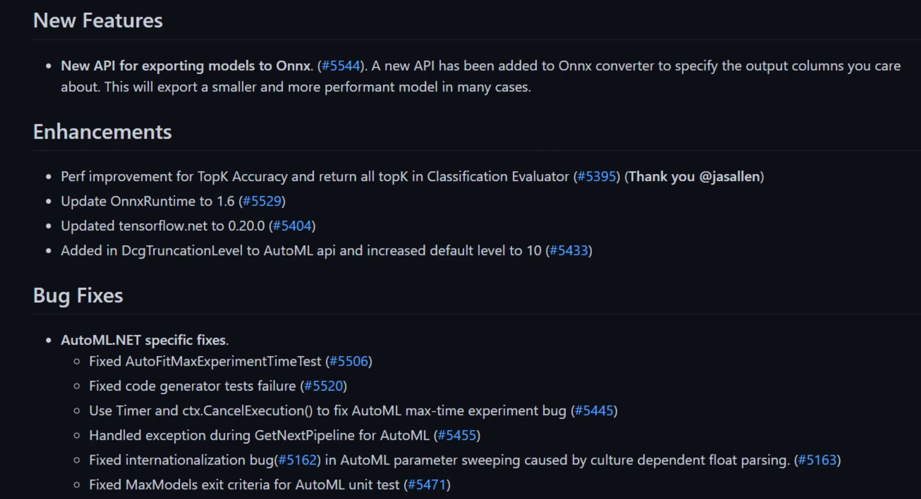
{"action": "double_click", "coordinate": [183, 250]}
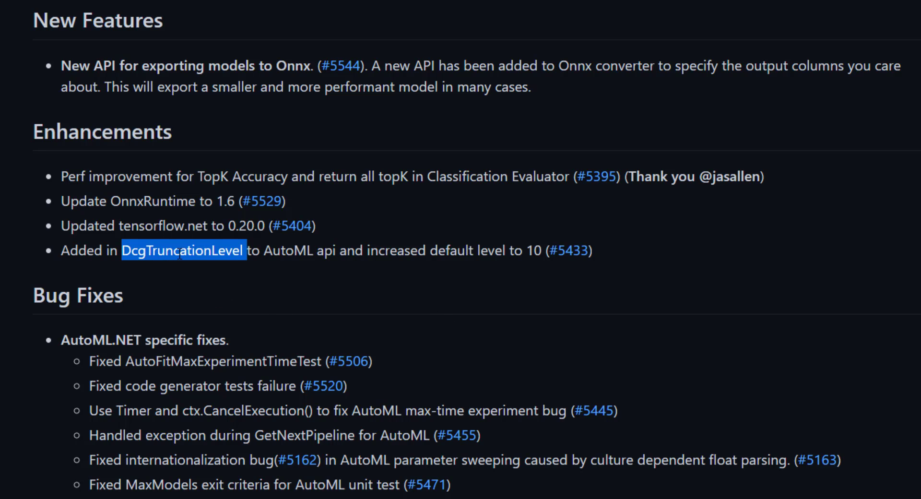
{"action": "left_click", "coordinate": [561, 250]}
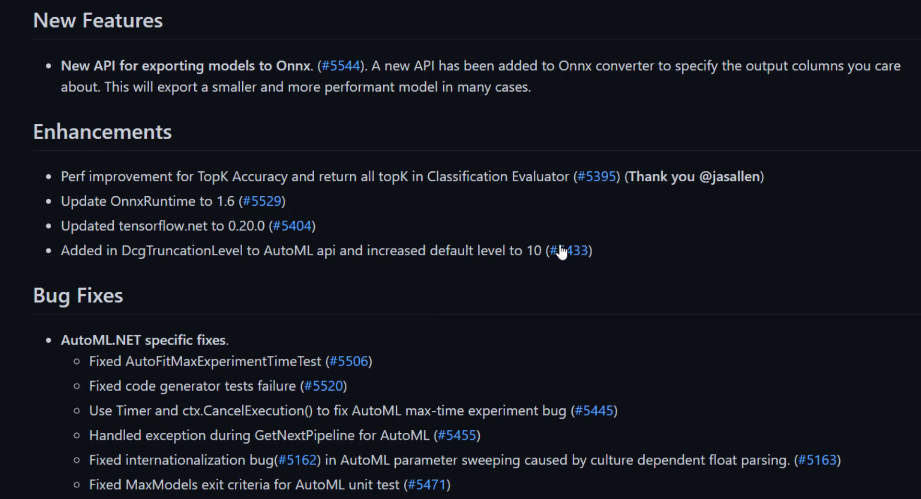
Step: Follow pull request #5433 to issue #5425 'Add DcgTruncationLevel to Ranking AutoML API'
{"action": "left_click", "coordinate": [569, 251]}
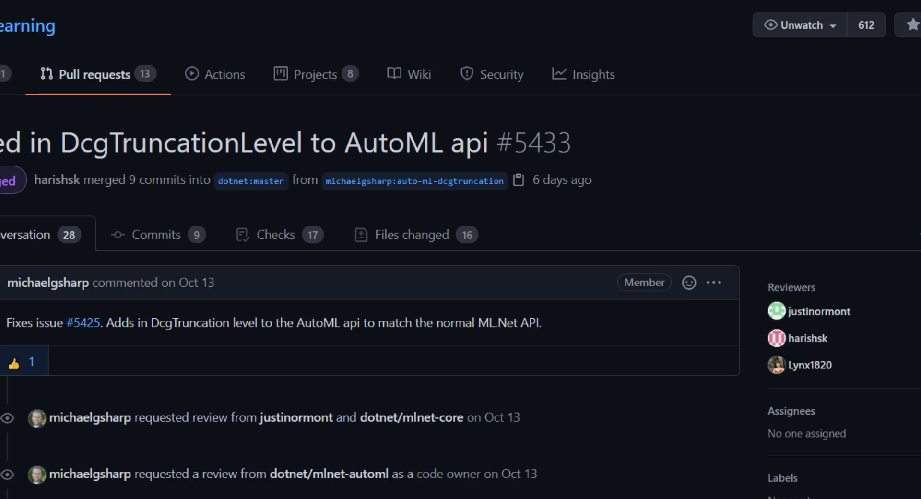
{"action": "left_click", "coordinate": [84, 322]}
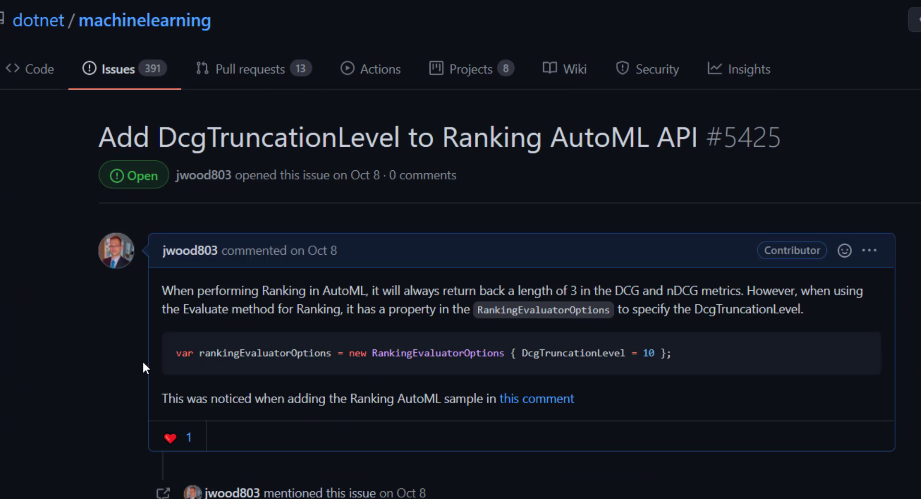
{"action": "mouse_move", "coordinate": [378, 345]}
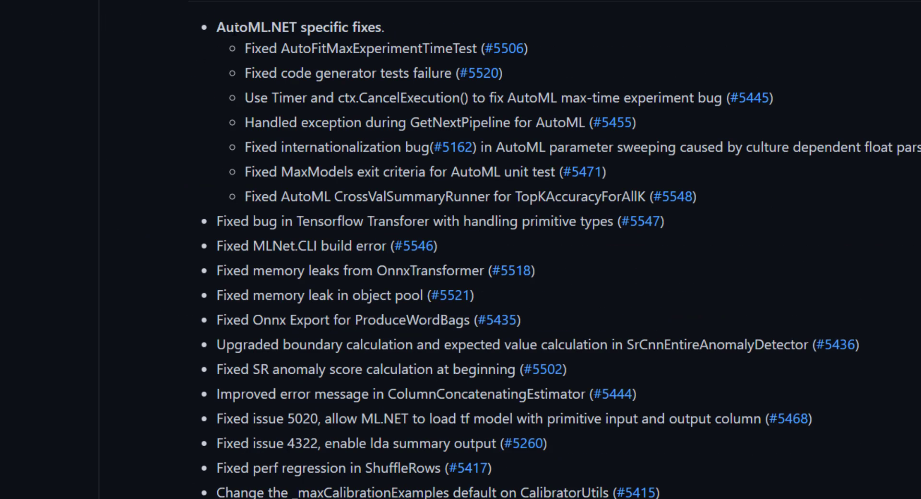
{"action": "mouse_move", "coordinate": [813, 165]}
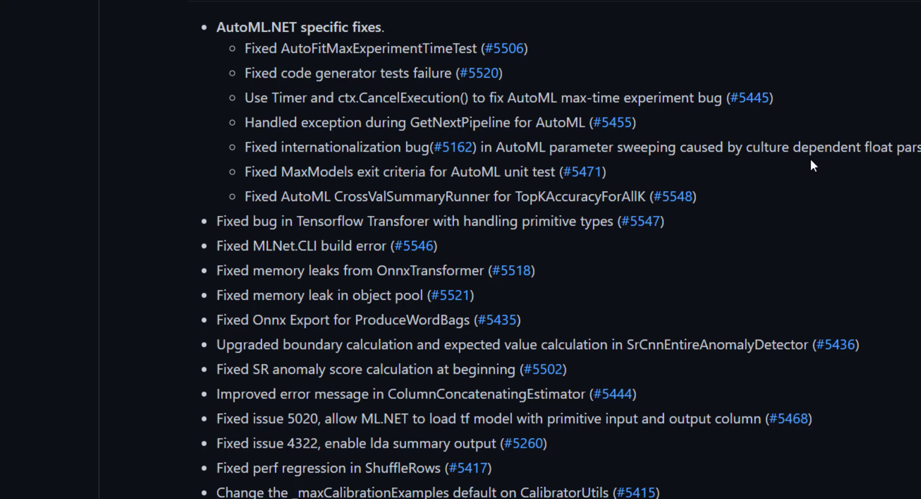
{"action": "mouse_move", "coordinate": [364, 289]}
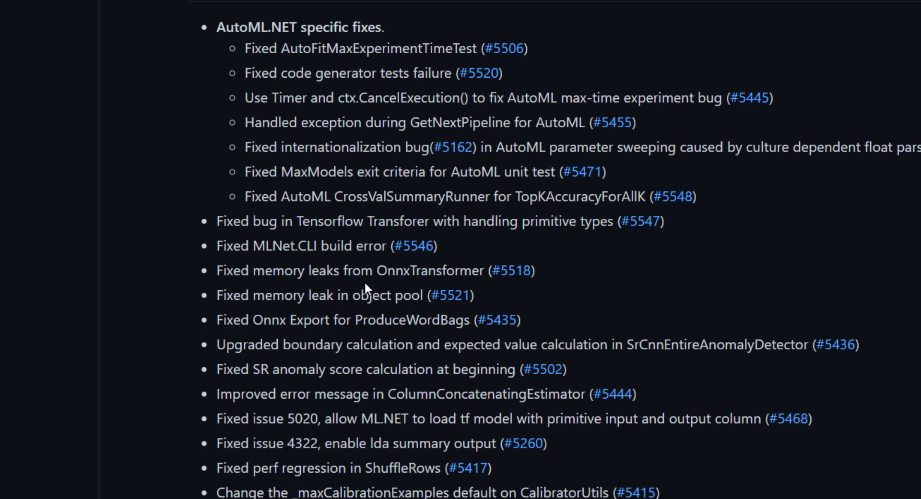
Step: Highlight Onnx Export in Bug Fixes and scroll through Build/Test, Documentation and Breaking Changes
{"action": "left_click_drag", "start_coordinate": [252, 271], "coordinate": [347, 271]}
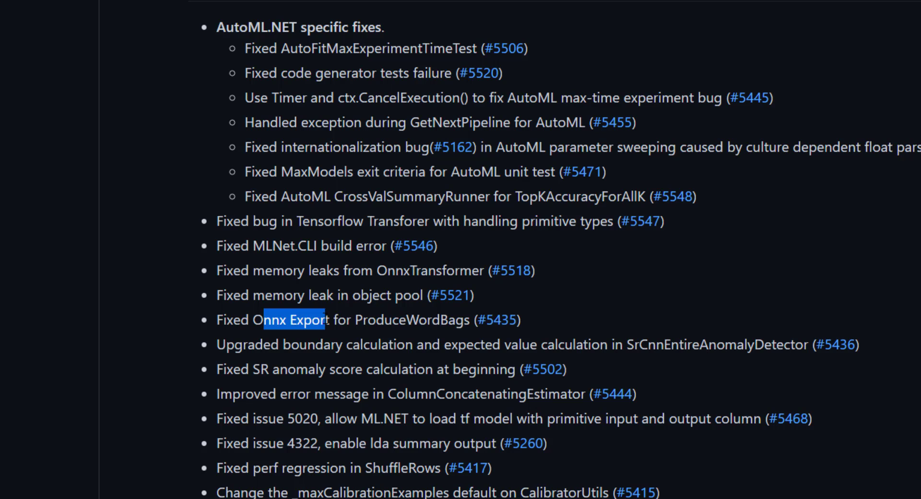
{"action": "scroll", "scroll_direction": "down", "scroll_amount": 3}
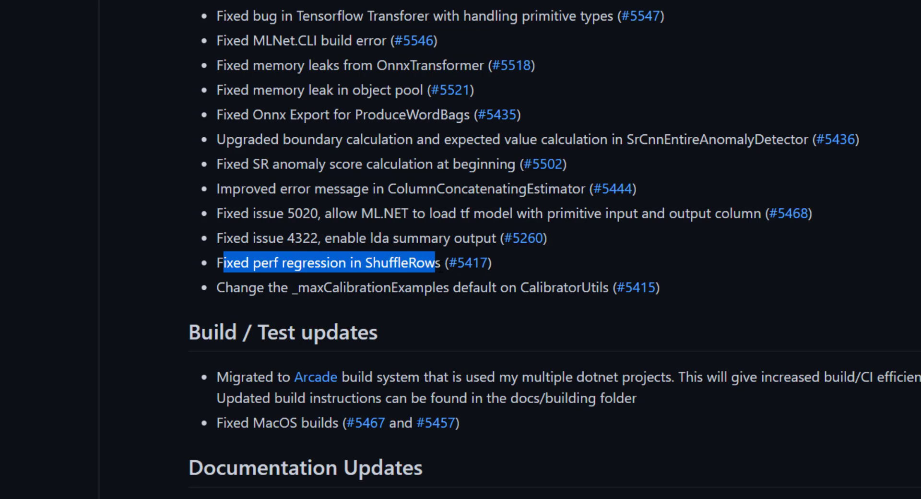
{"action": "scroll", "scroll_direction": "down", "scroll_amount": 3}
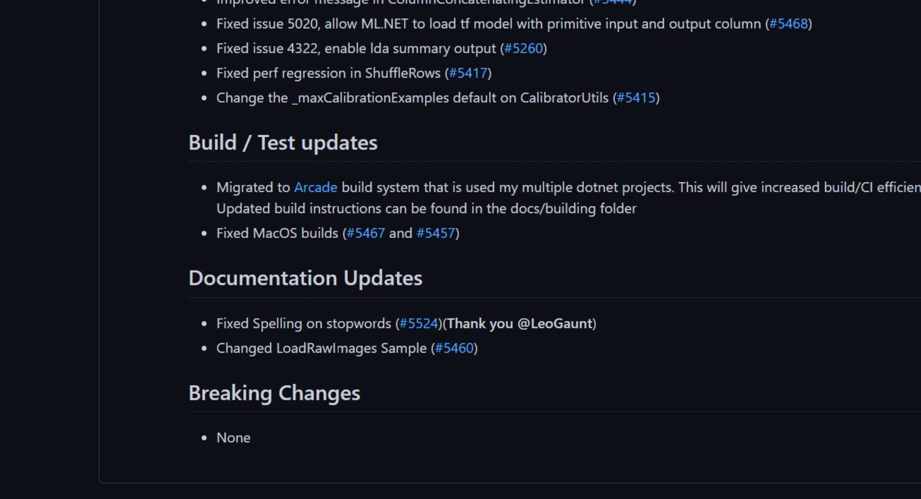
{"action": "mouse_move", "coordinate": [561, 352]}
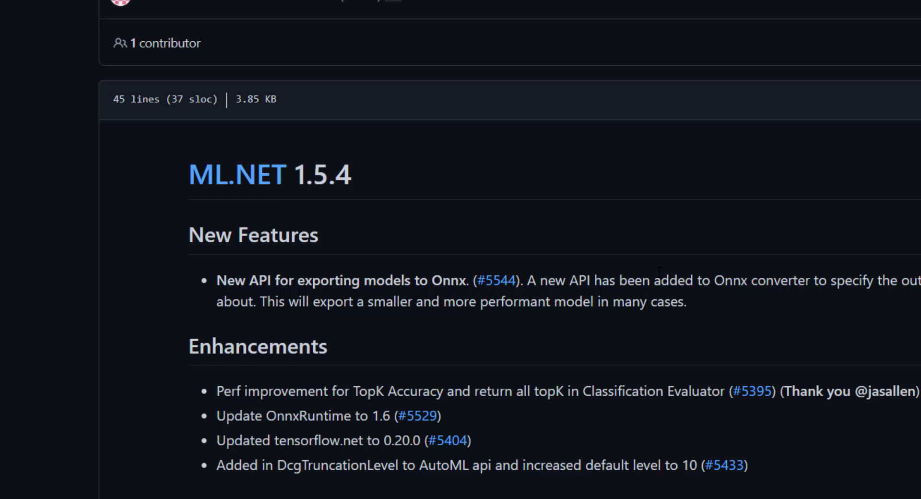
{"action": "scroll", "scroll_direction": "down", "scroll_amount": 3}
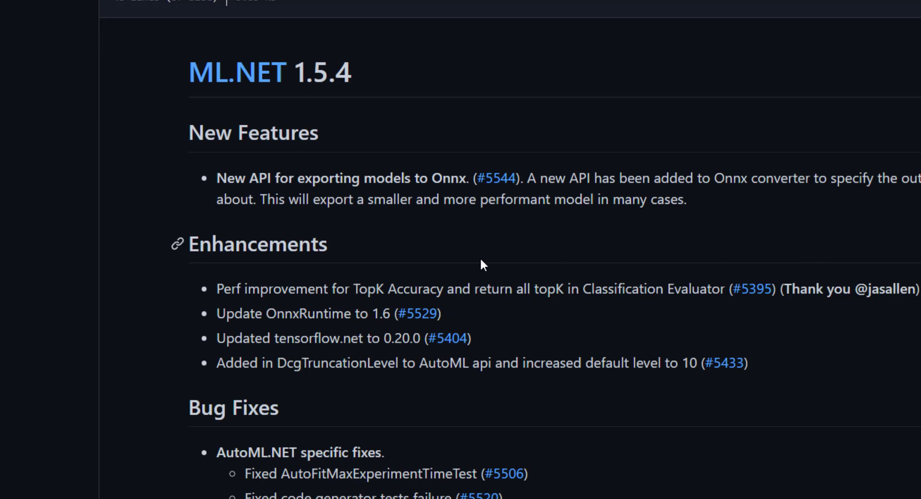
{"action": "mouse_move", "coordinate": [728, 147]}
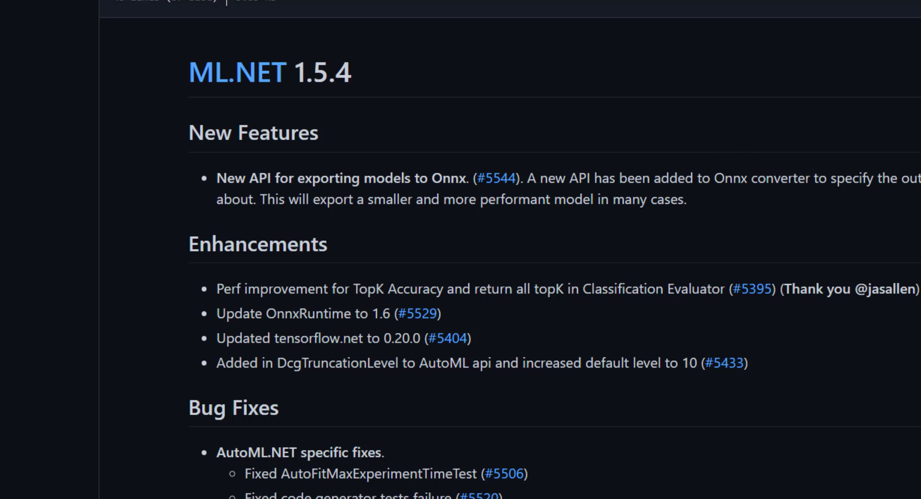
{"action": "mouse_move", "coordinate": [876, 329]}
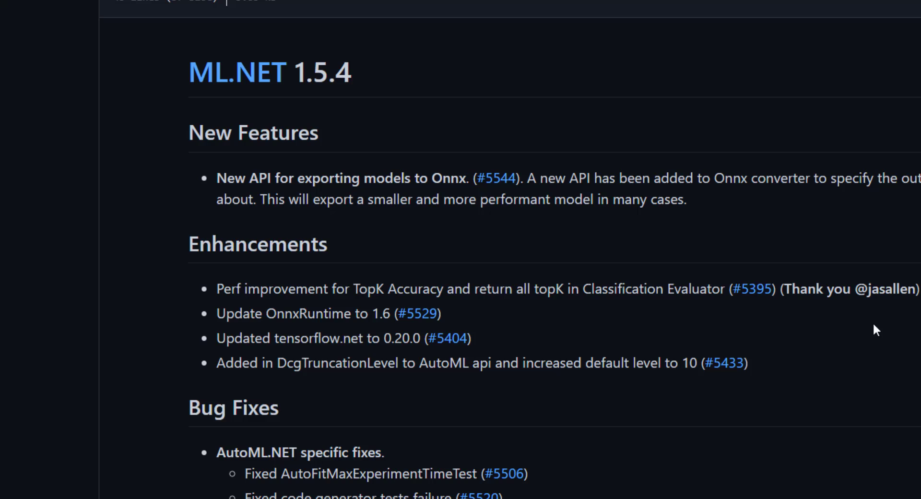
{"action": "mouse_move", "coordinate": [882, 360]}
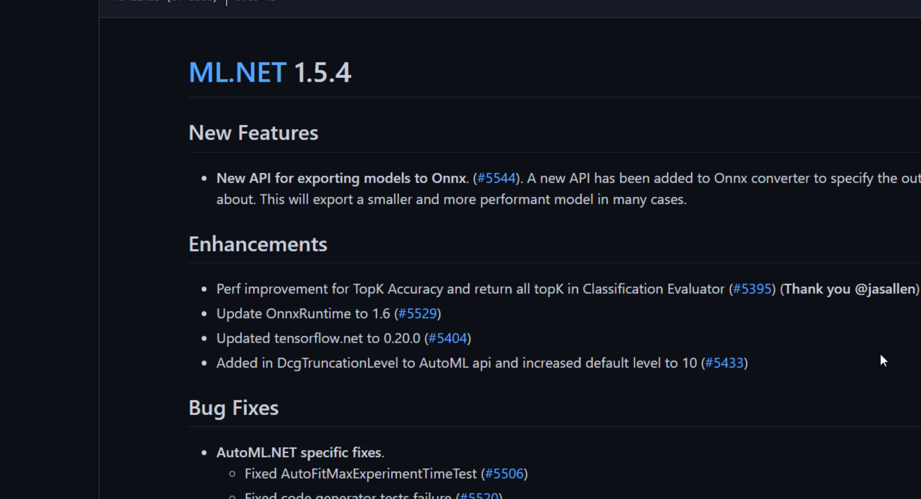
{"action": "mouse_move", "coordinate": [232, 406]}
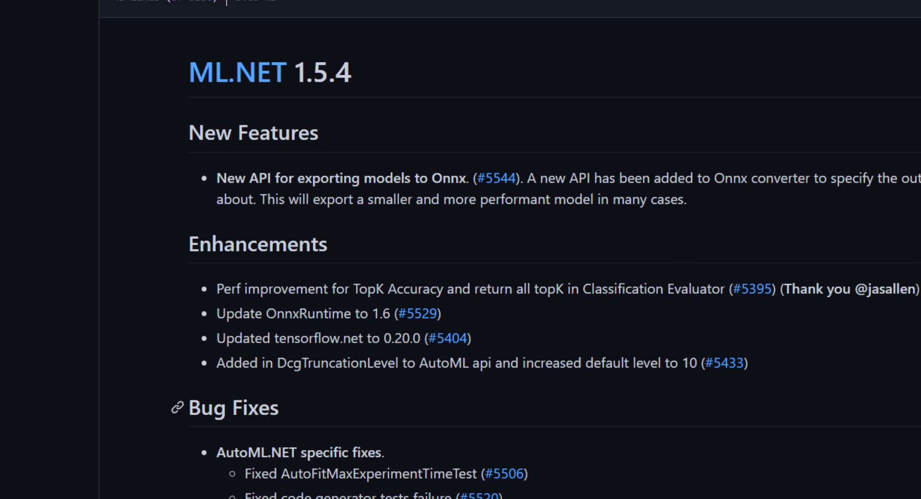